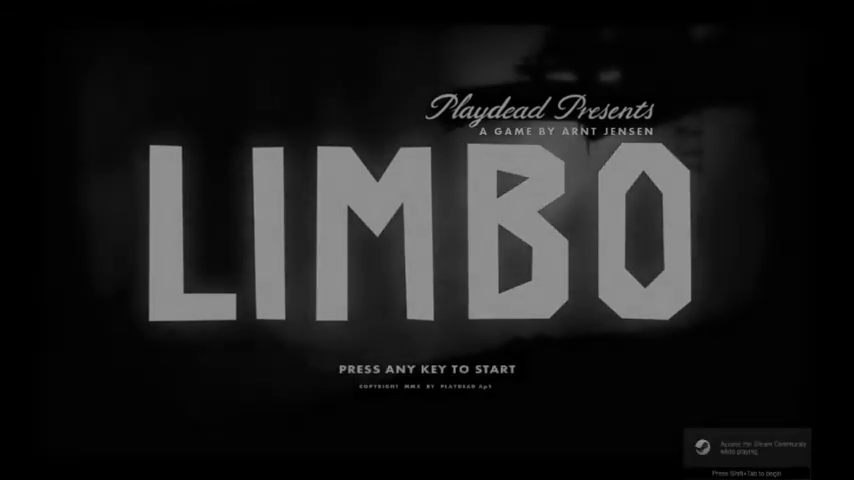
key(space)
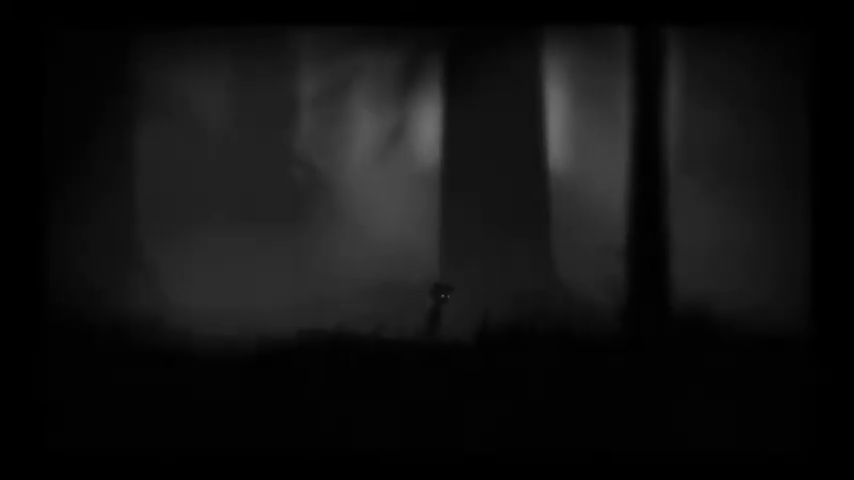
scroll(right, 3)
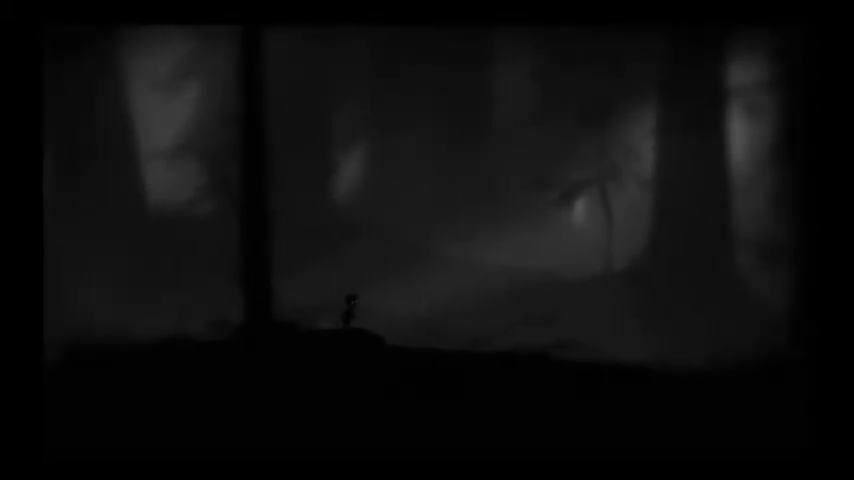
scroll(right, 3)
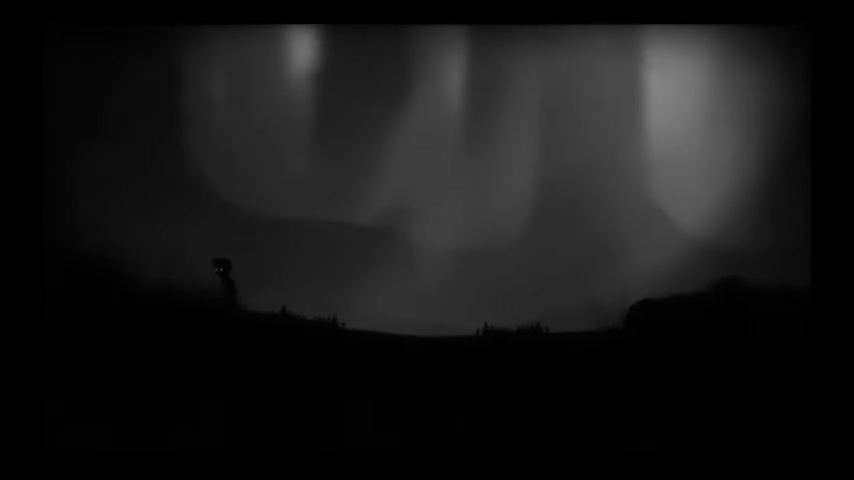
key(Right)
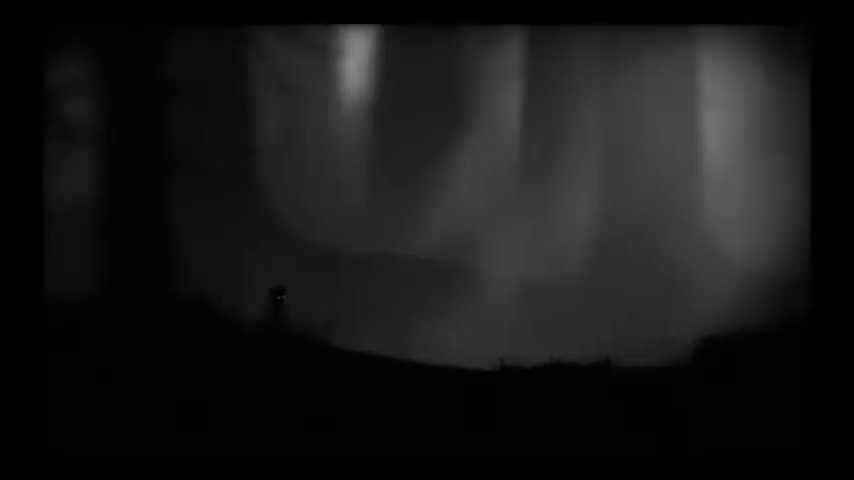
key(Right)
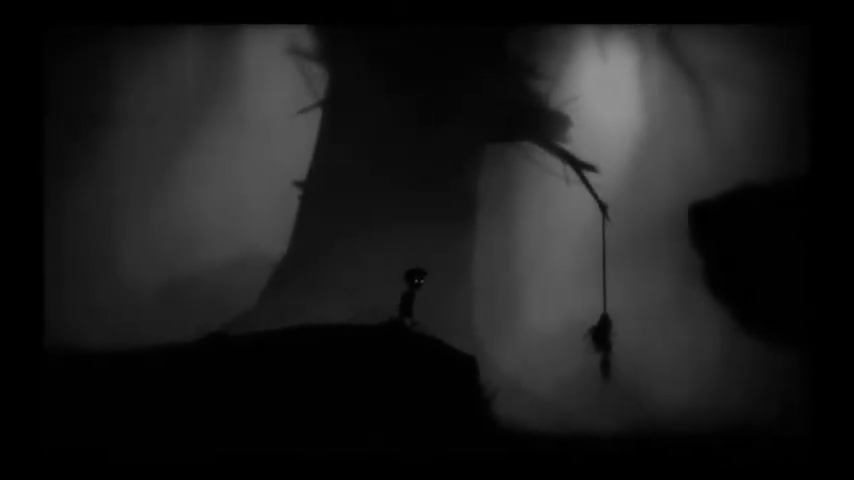
scroll(right, 3)
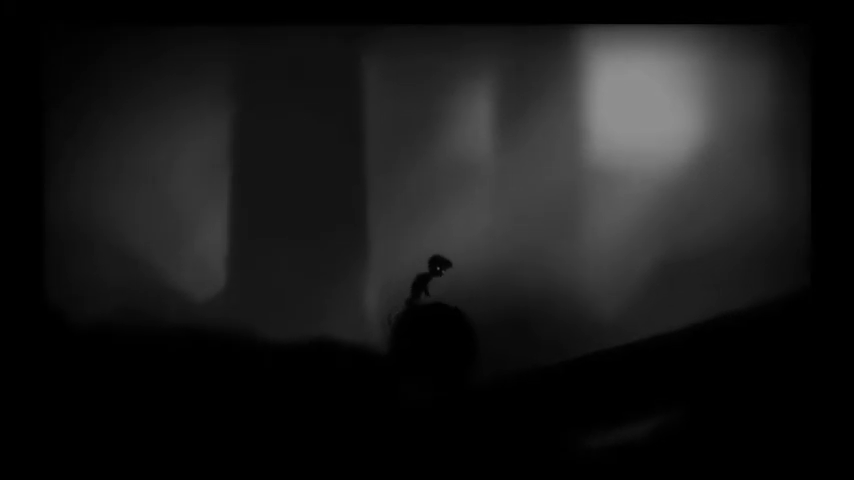
key(Right)
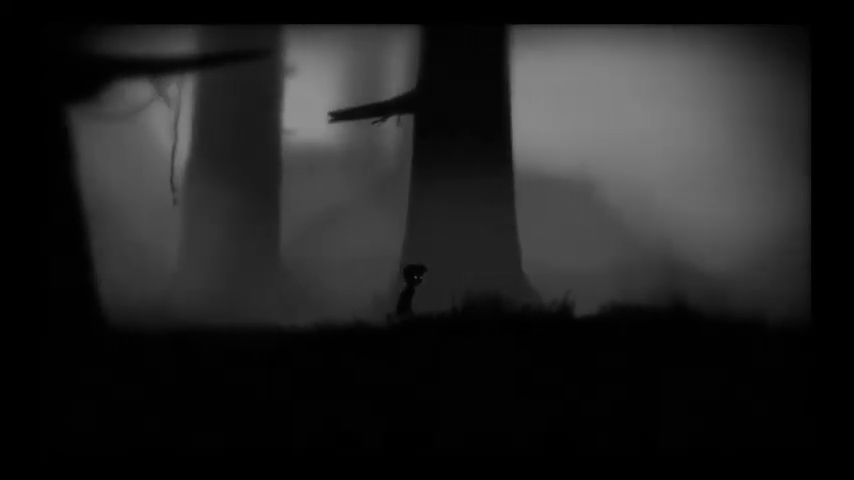
key(Right)
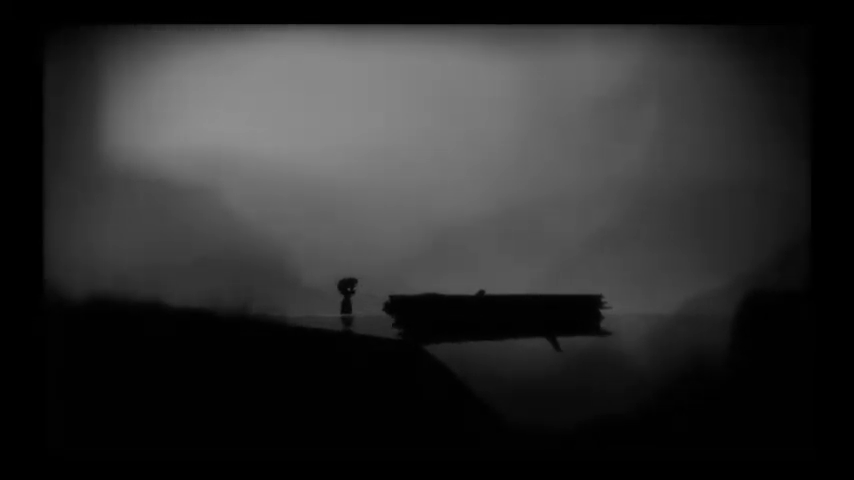
key(Right)
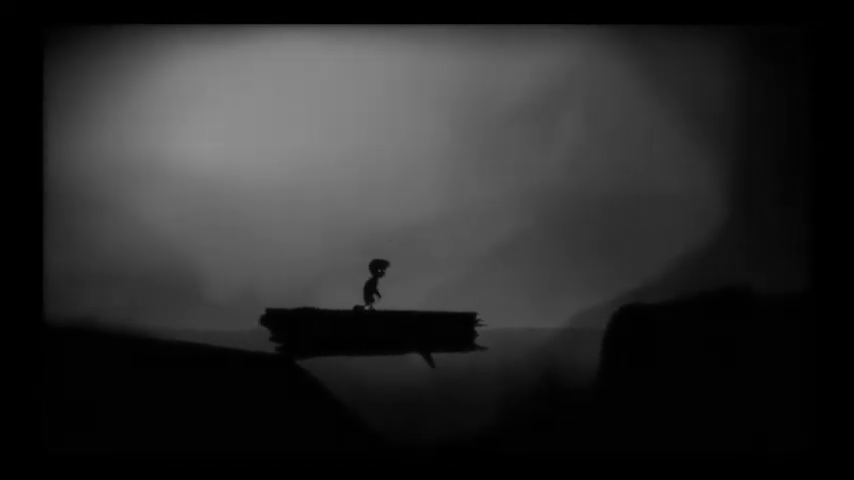
key(Left)
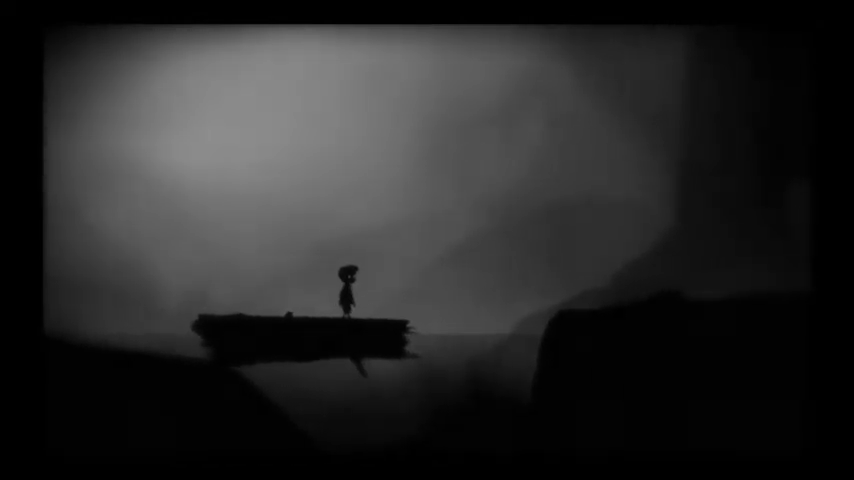
key(Right)
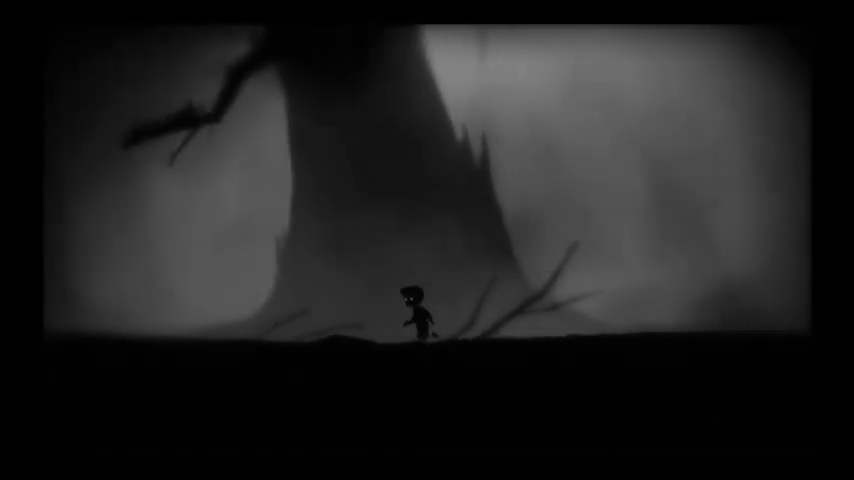
key(Right)
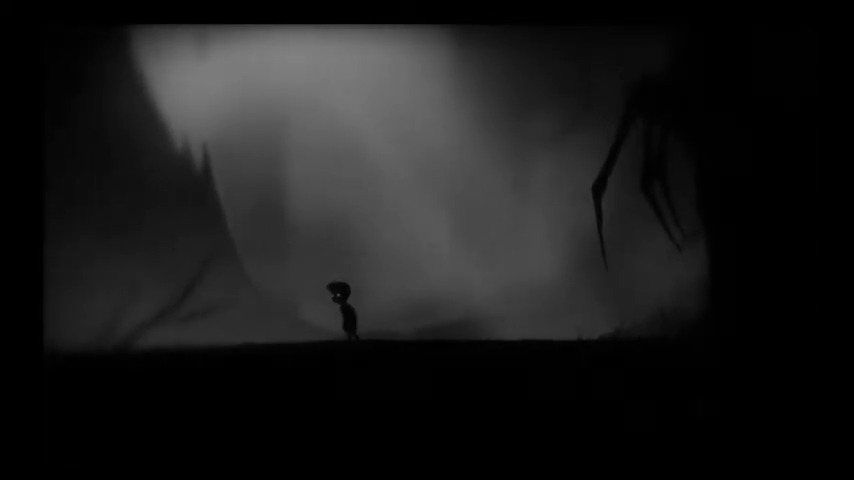
key(Right)
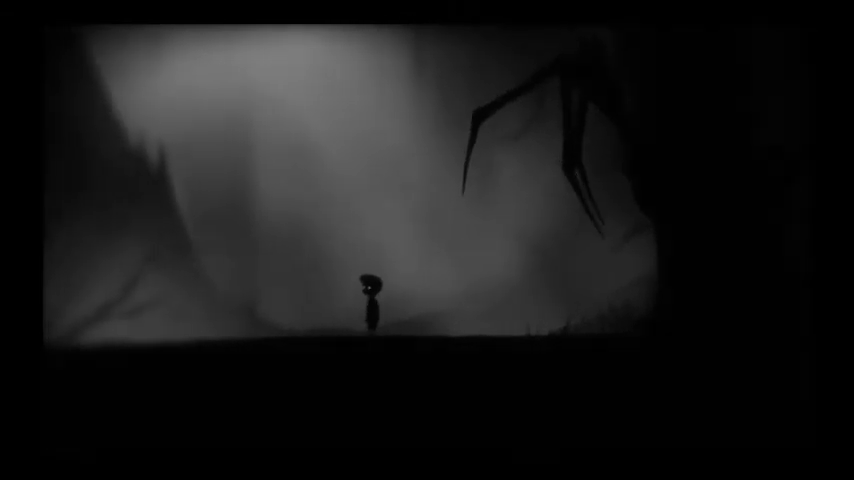
key(Right)
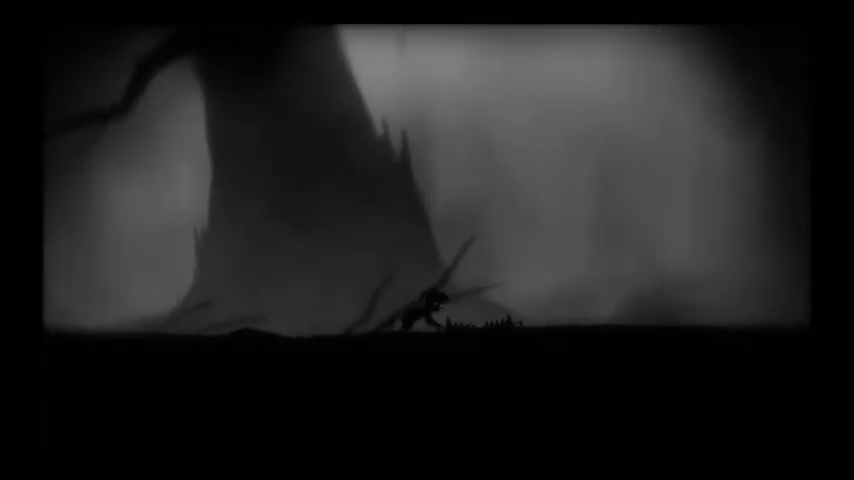
scroll(right, 3)
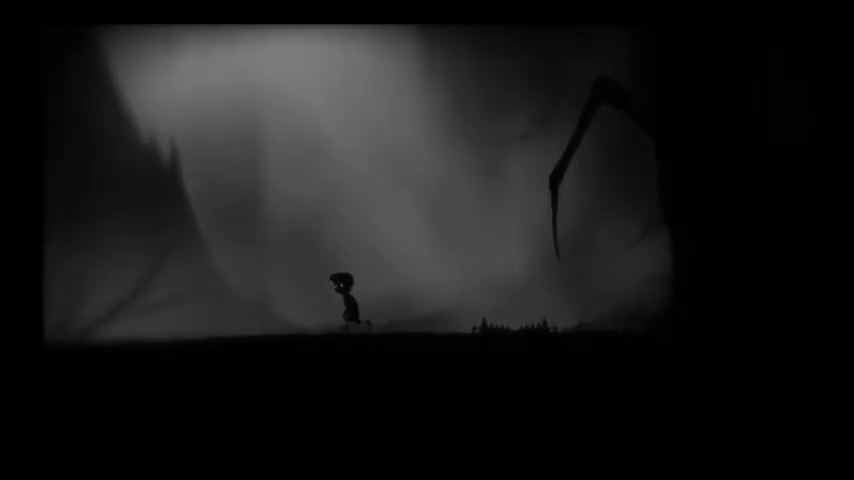
key(right)
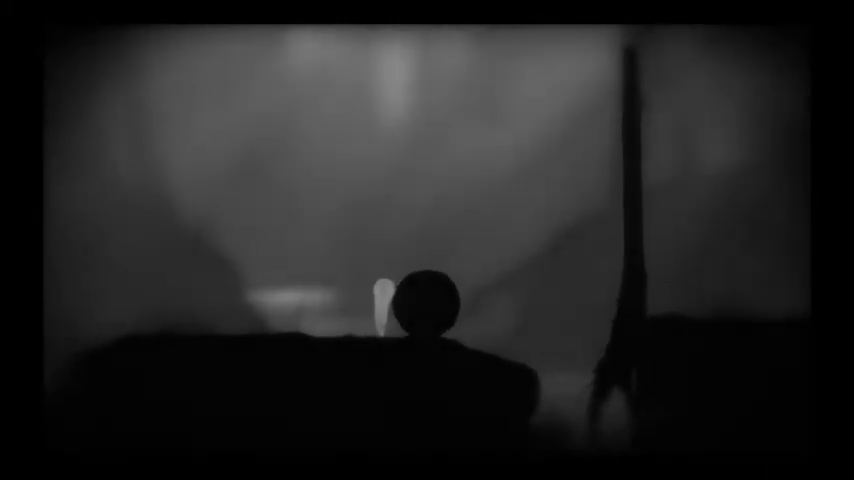
key(Right)
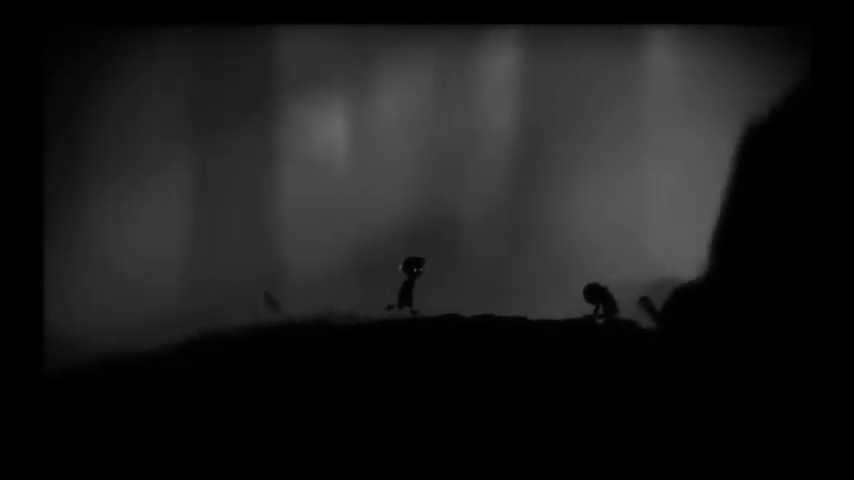
key(right)
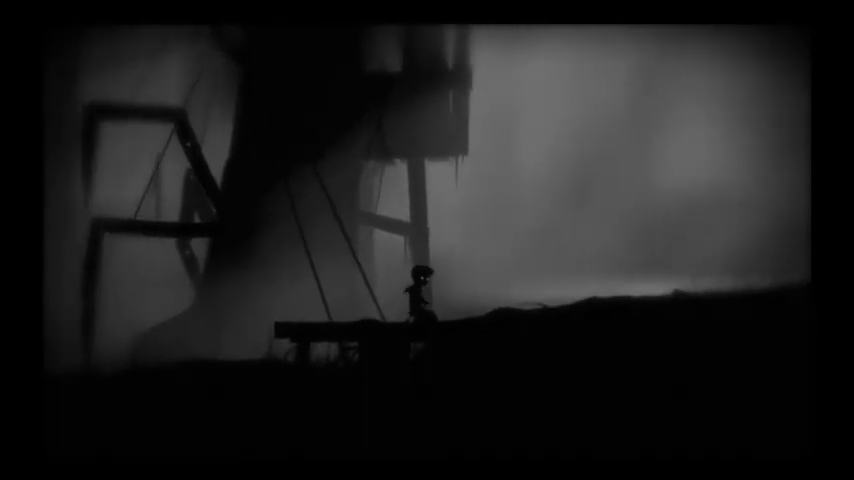
key(Right)
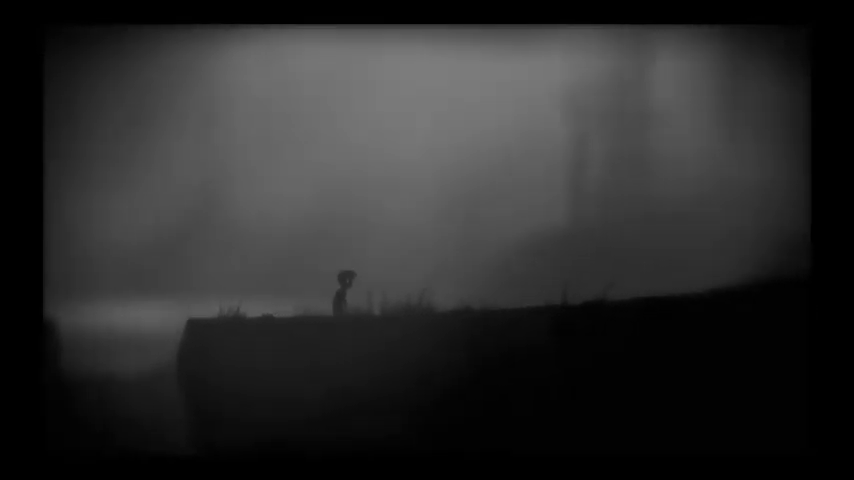
key(Right)
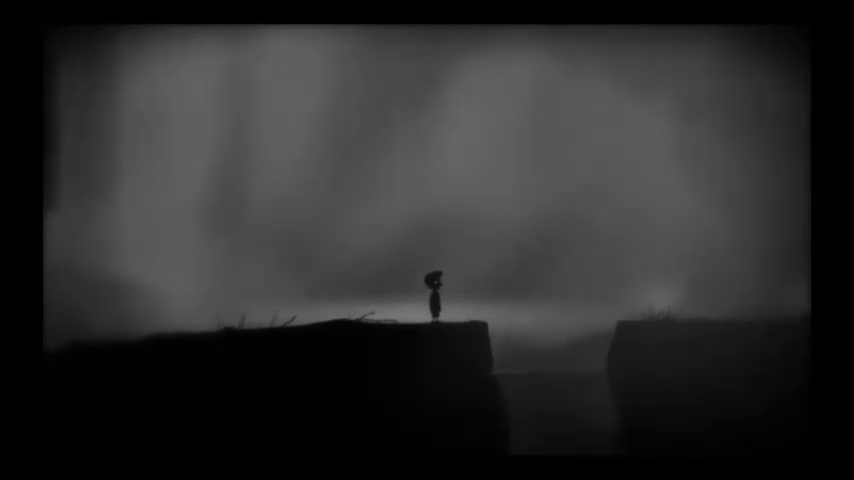
key(Right)
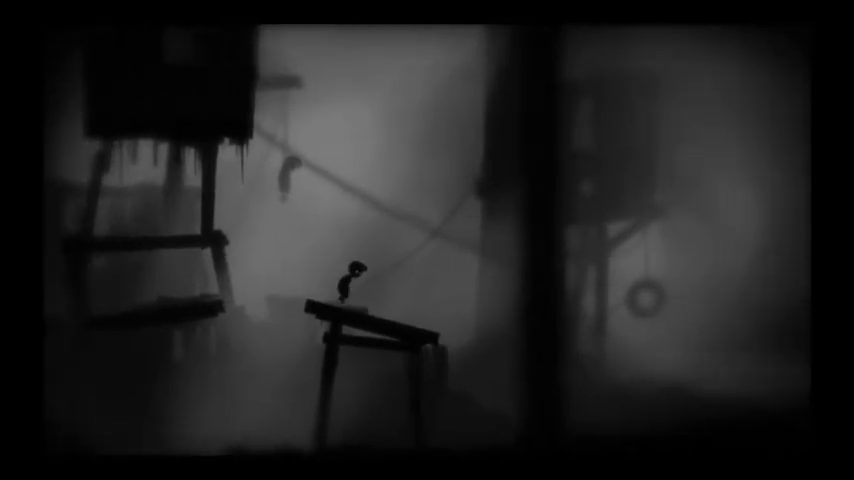
key(Right)
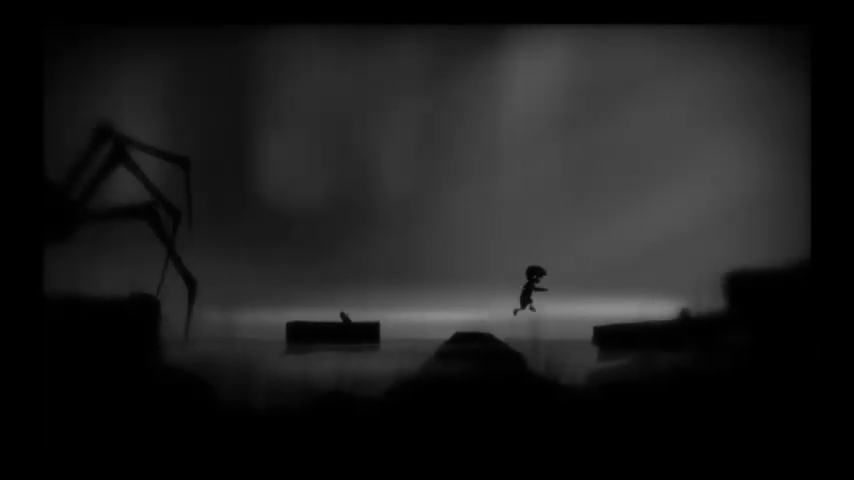
key(Right)
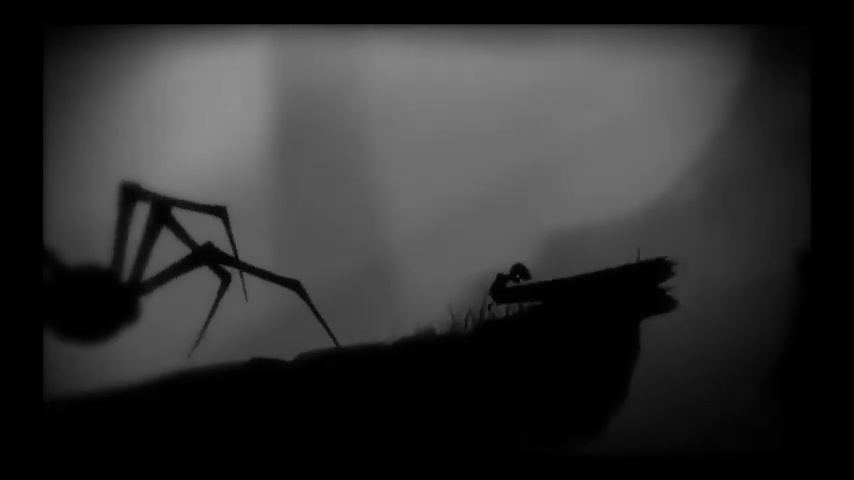
key(space)
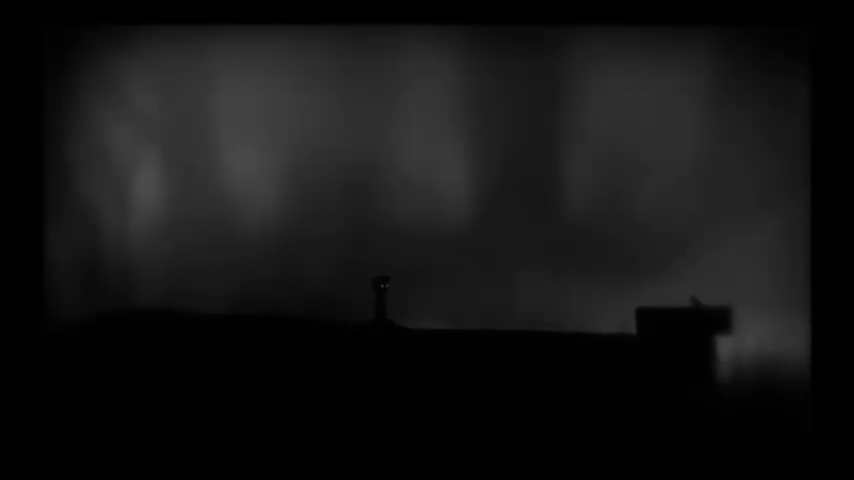
key(Right)
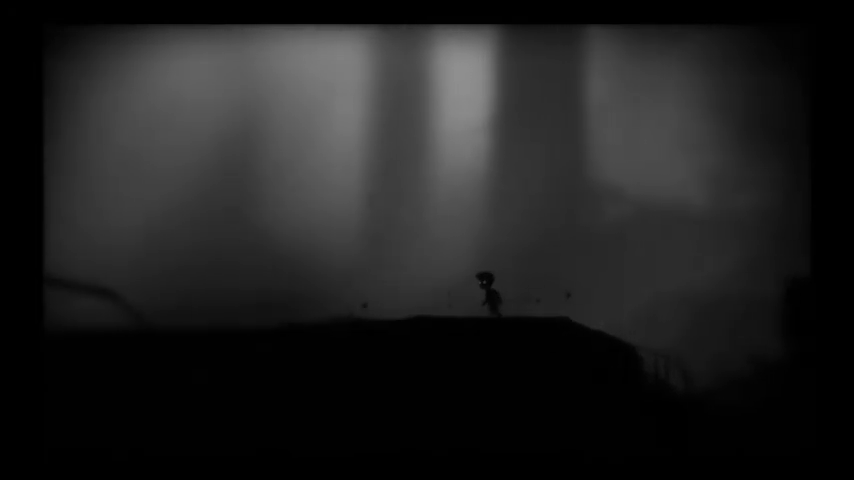
key(Right)
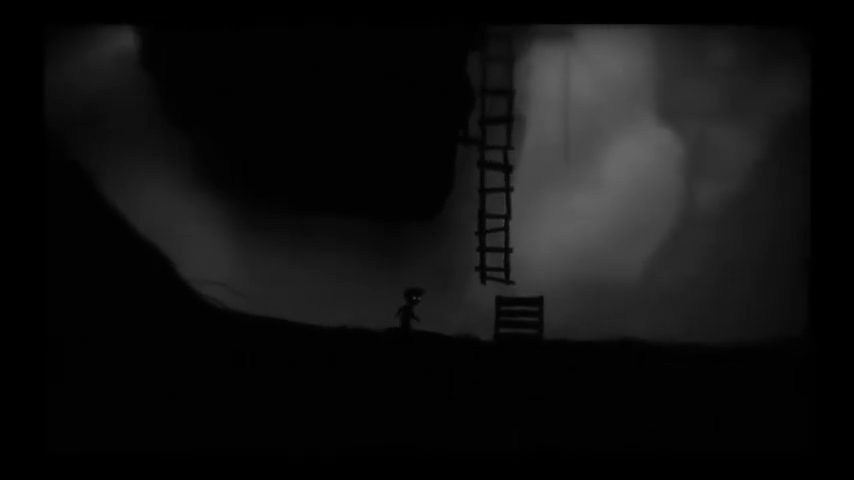
key(Right)
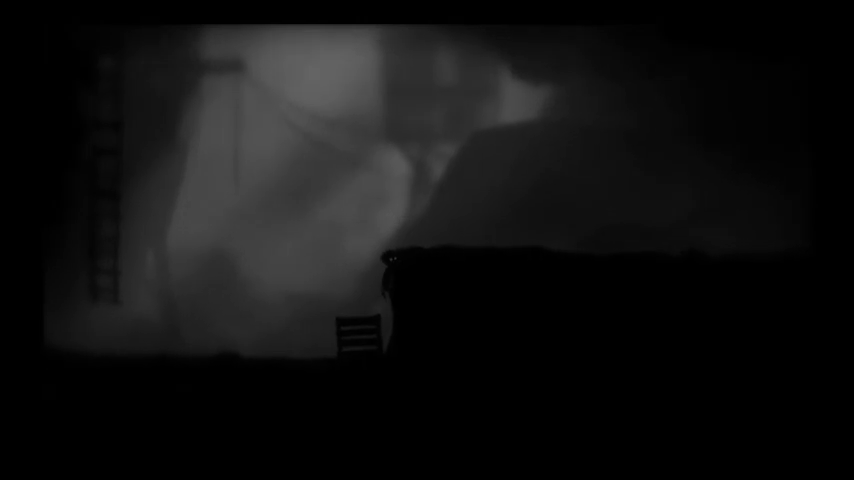
key(Right)
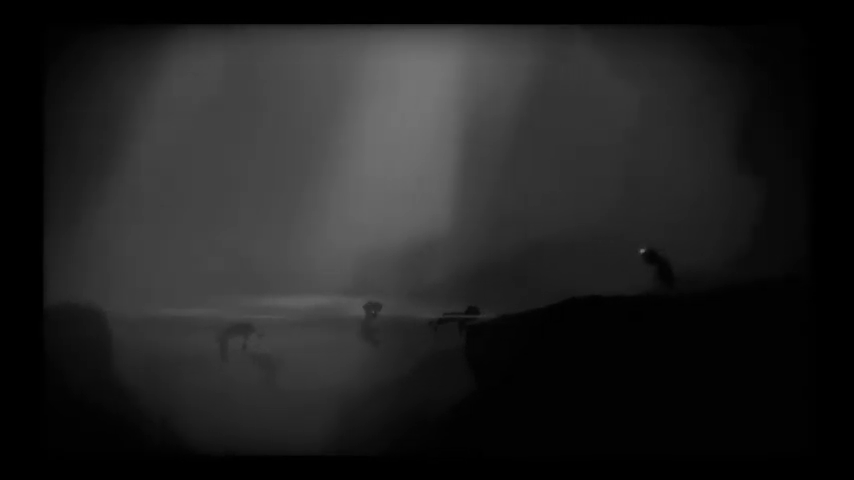
key(Left)
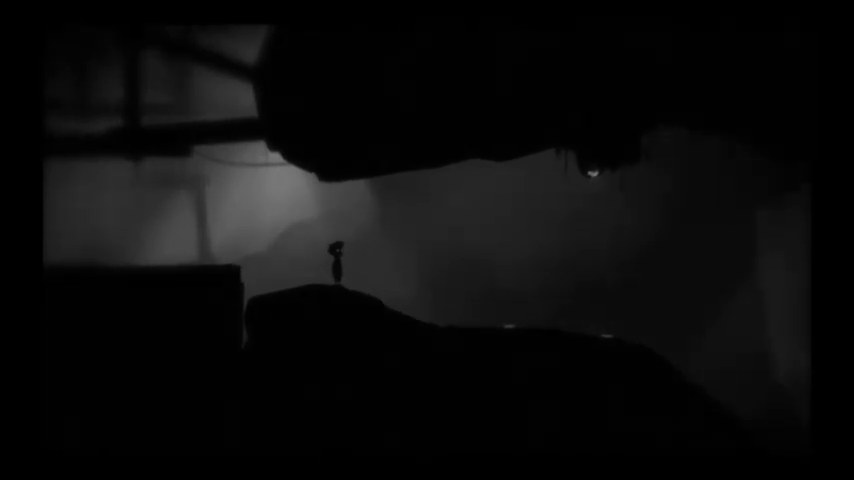
key(right)
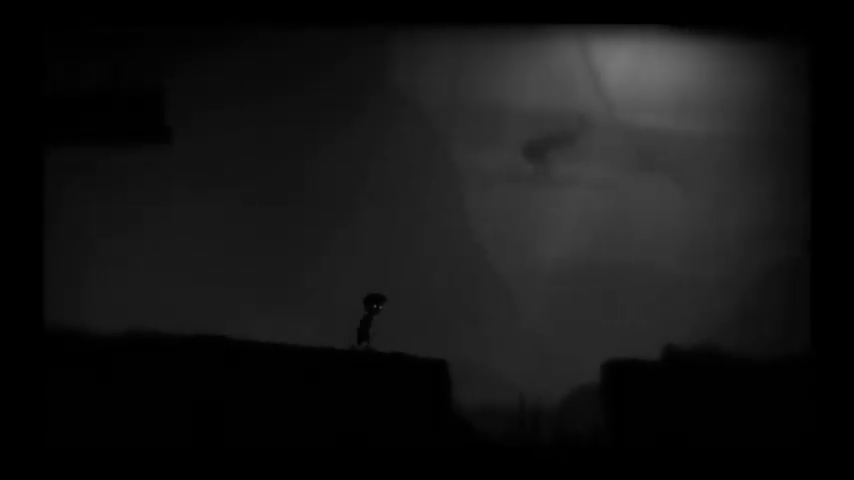
scroll(right, 3)
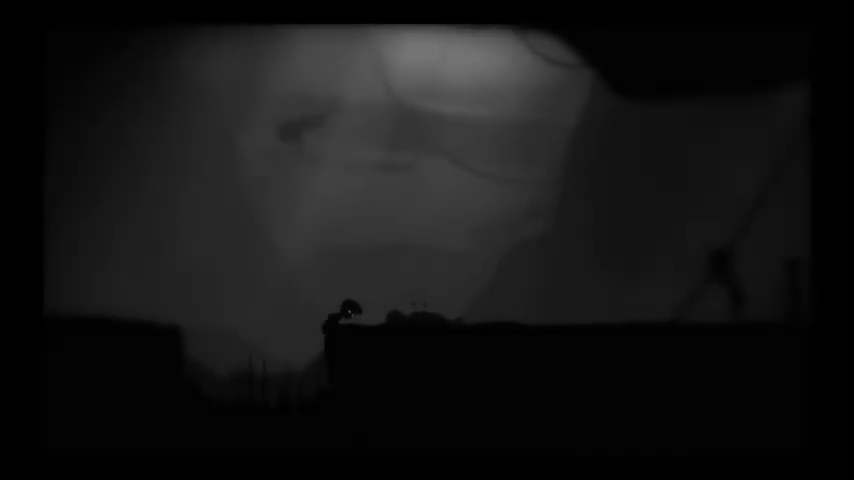